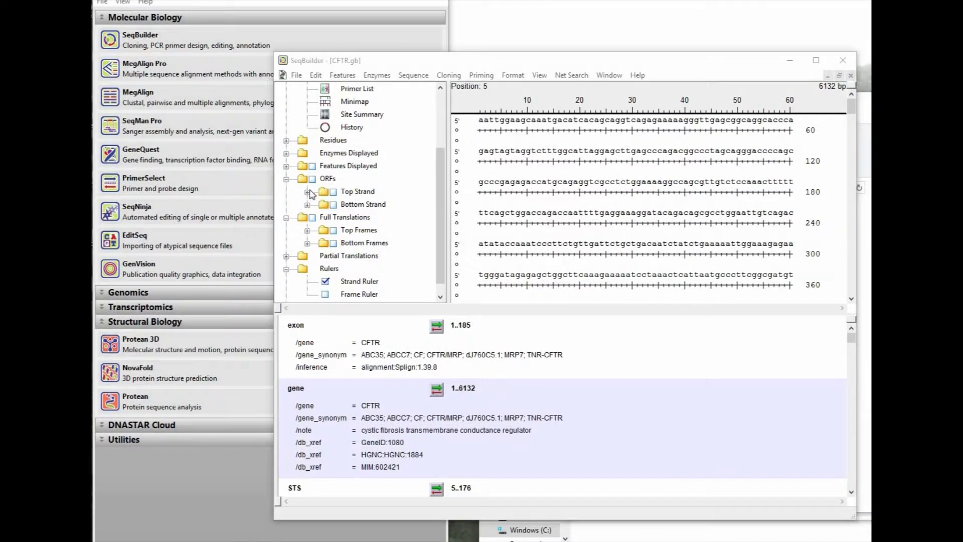
- Show top-strand frame 1 ORFs, keeping start-codon ORF detection in ORF Detection Options
click(310, 191)
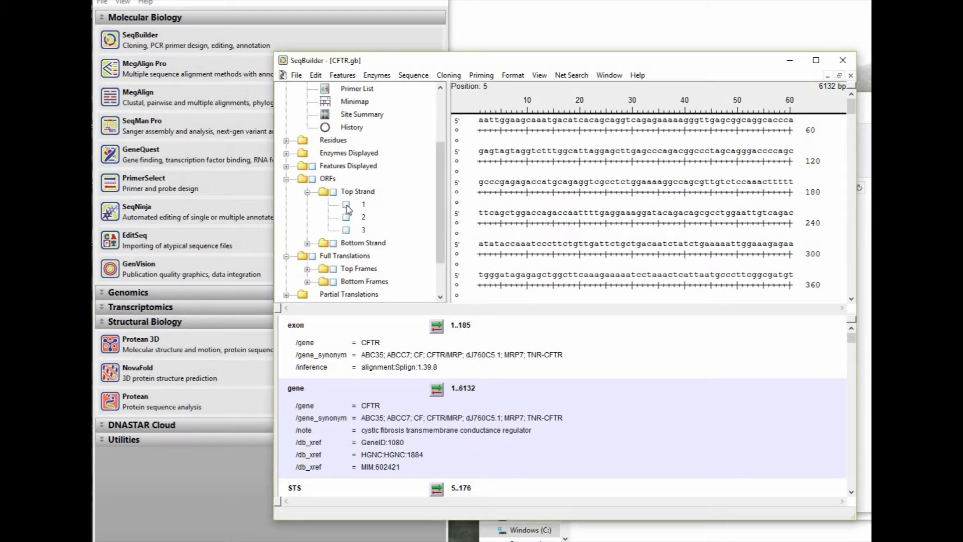
click(346, 204)
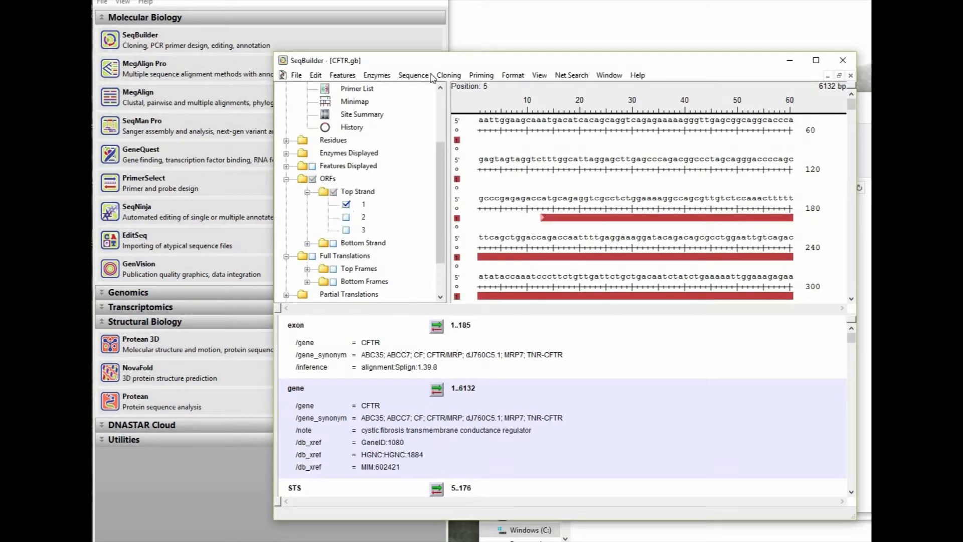
click(414, 75)
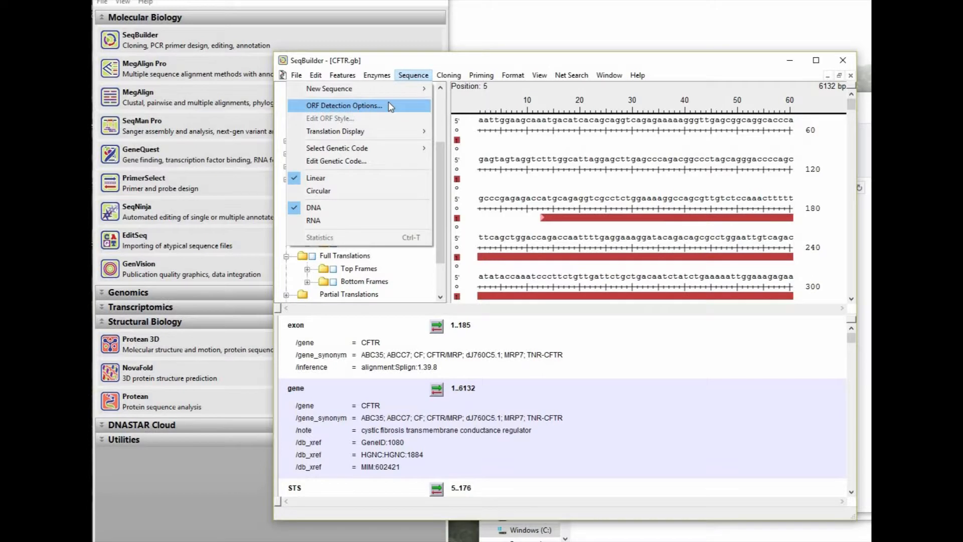
click(345, 105)
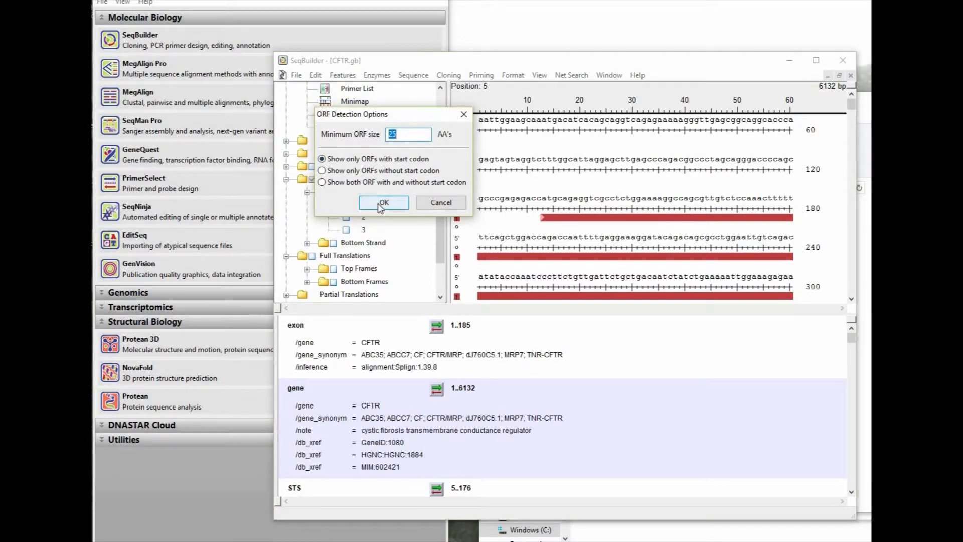
click(383, 202)
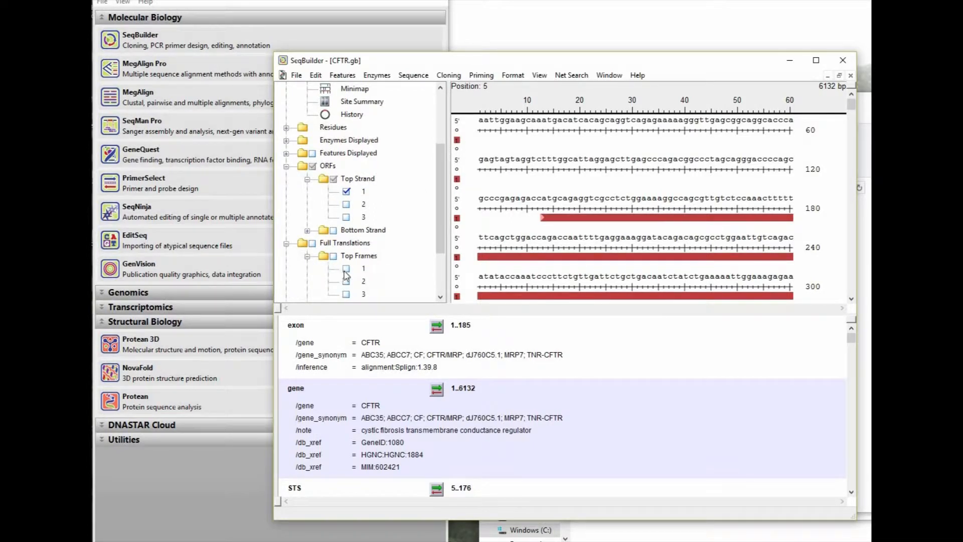
- Add the frame 1 full translation and scroll the sequence to about base 1680
click(346, 268)
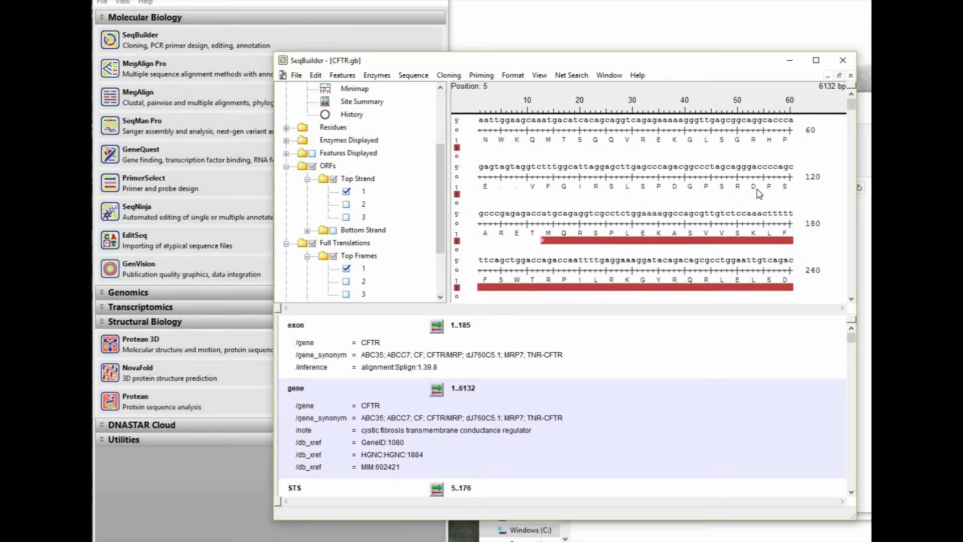
scroll(down, 3)
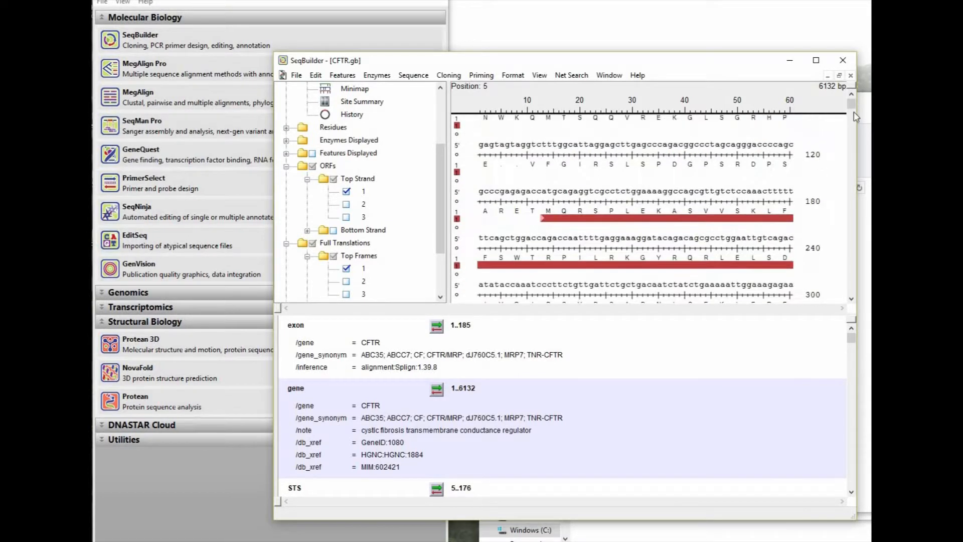
scroll(down, 3)
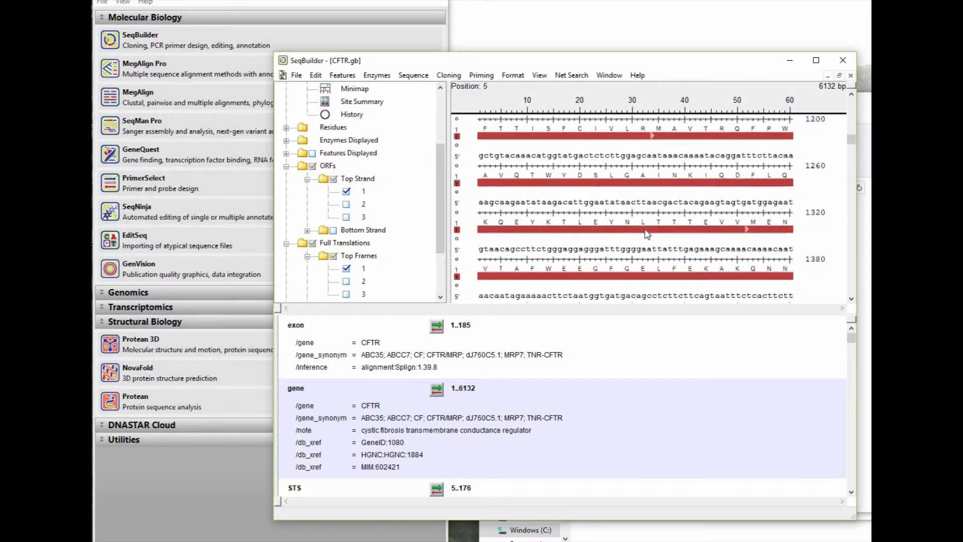
scroll(down, 3)
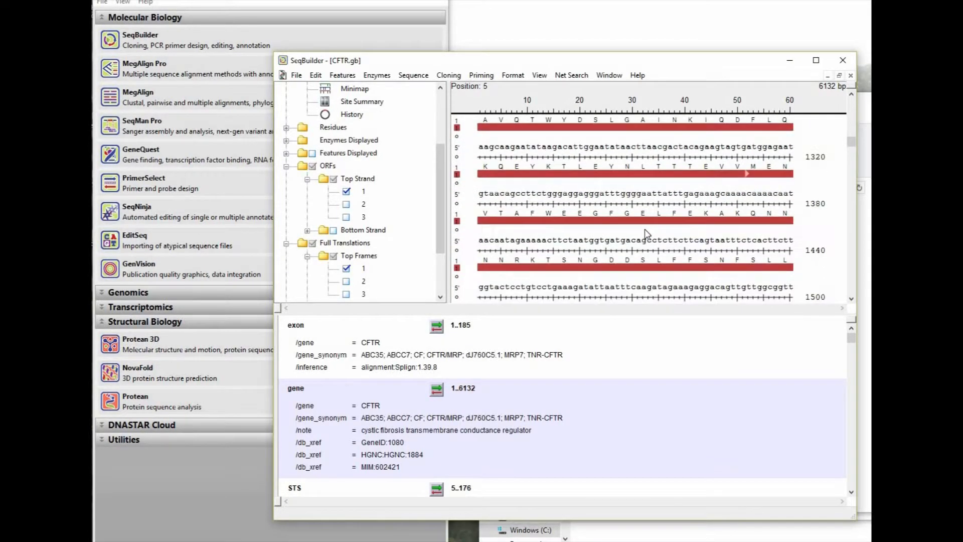
scroll(down, 3)
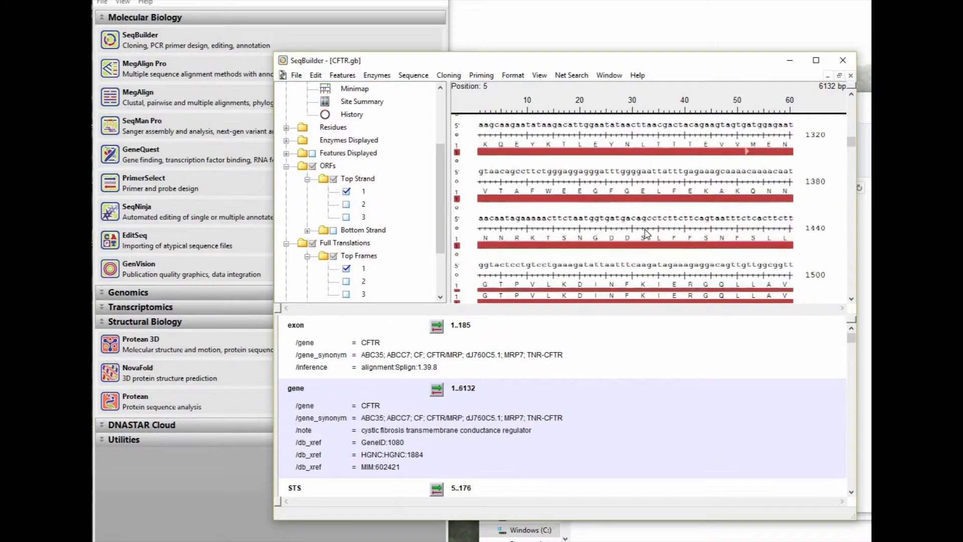
scroll(down, 3)
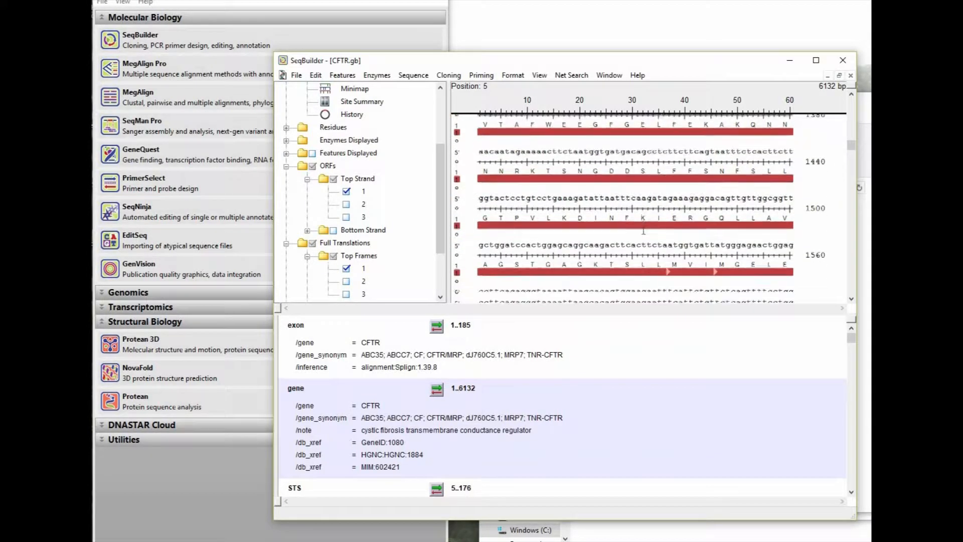
scroll(down, 3)
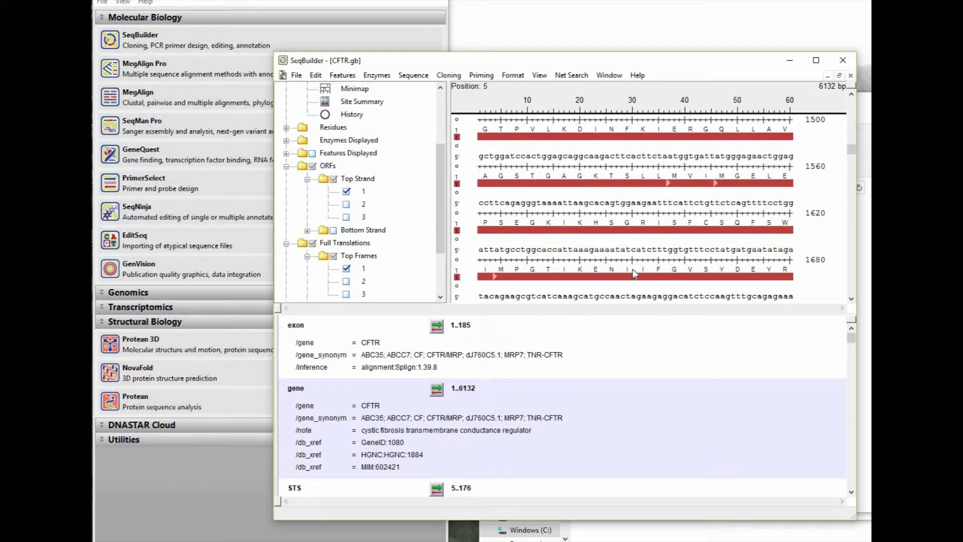
- Select the codon at bases 1654–1656 and expand Enzymes Displayed > Filter by Selectors
click(658, 249)
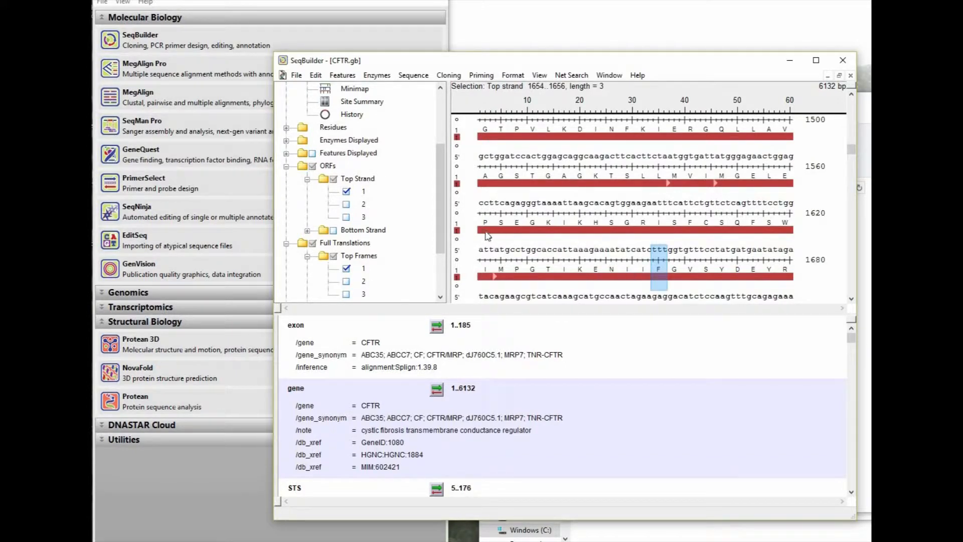
scroll(down, 3)
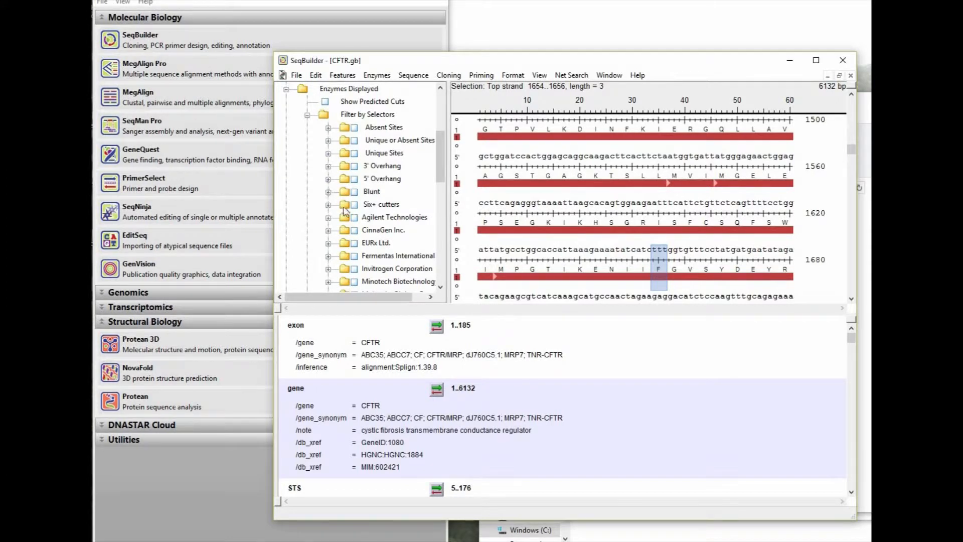
click(349, 204)
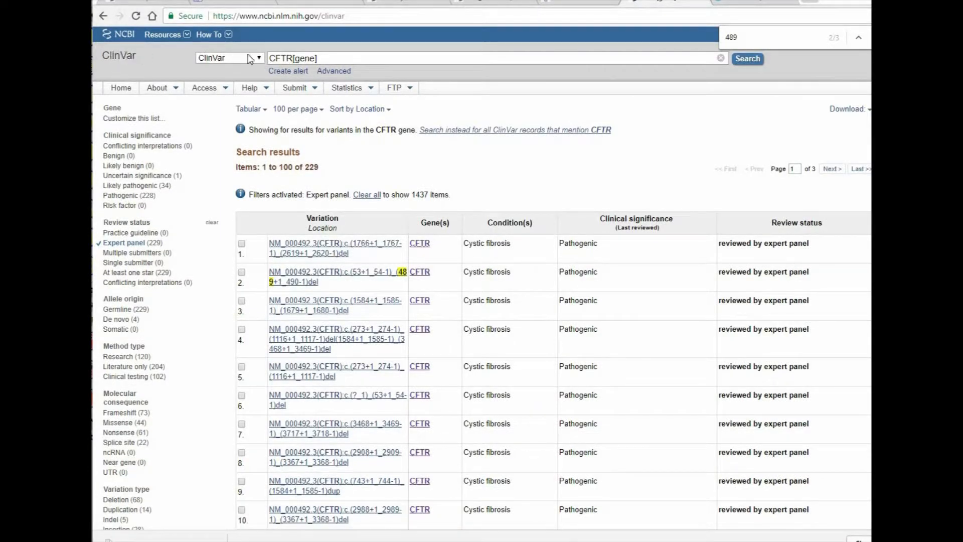
mouse_move(153, 213)
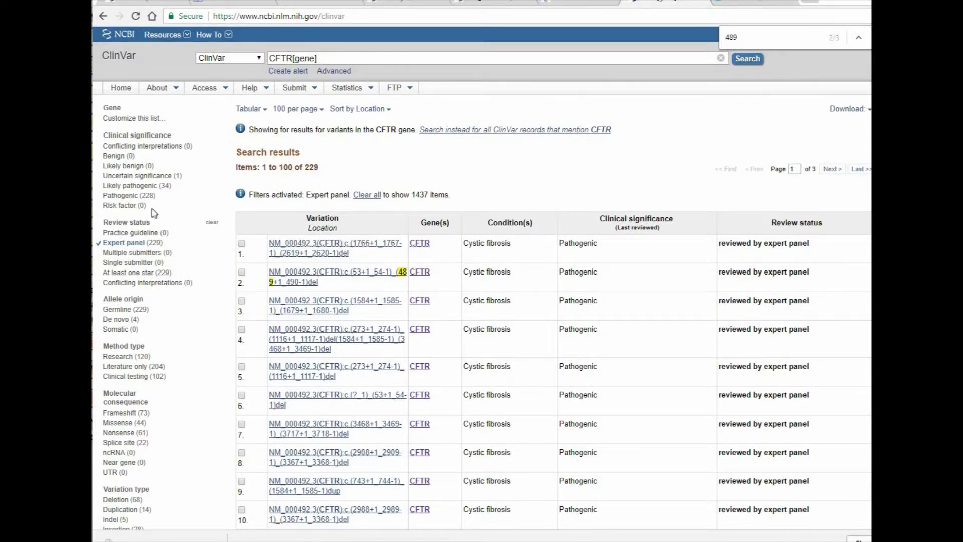
mouse_move(298, 251)
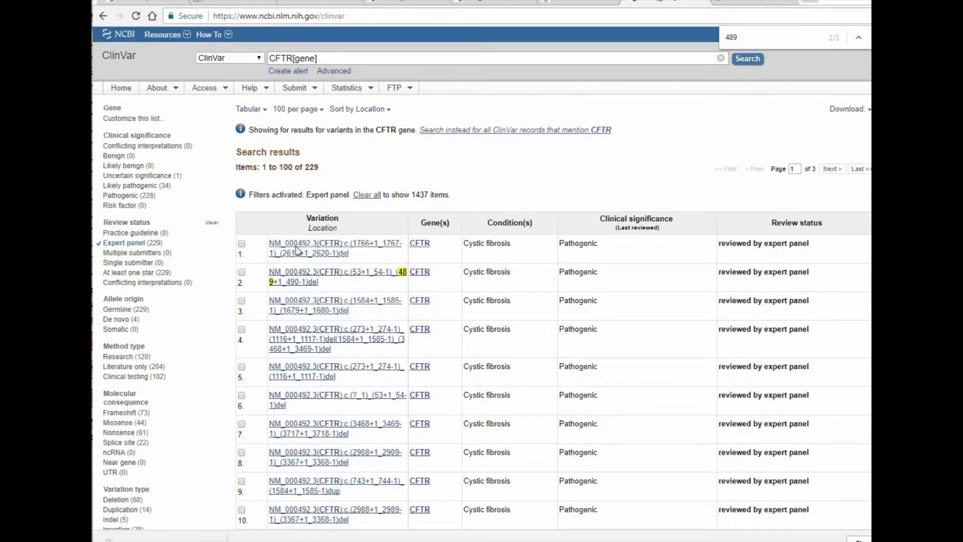
- Scroll ClinVar results to the p.Ser489Ter variant, then open the CFTR protein file
scroll(down, 3)
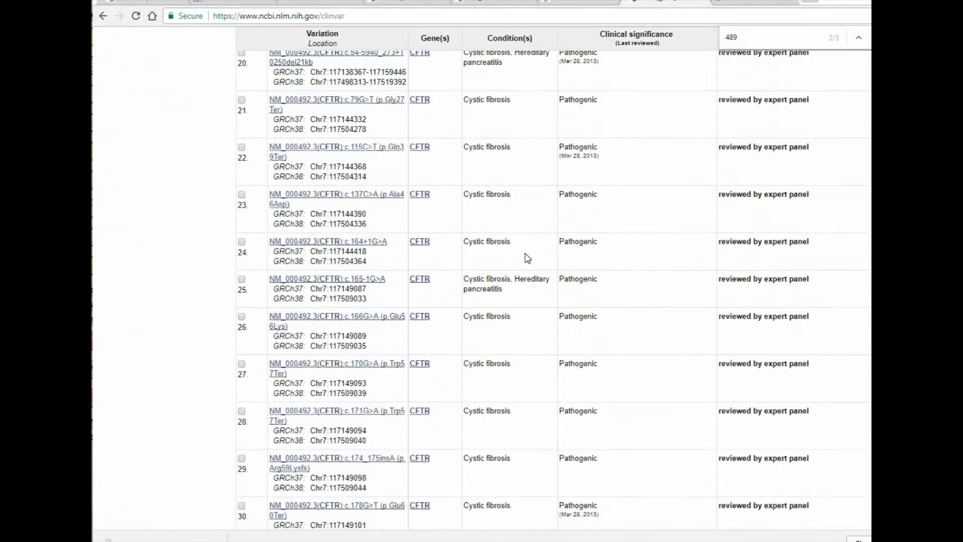
scroll(down, 3)
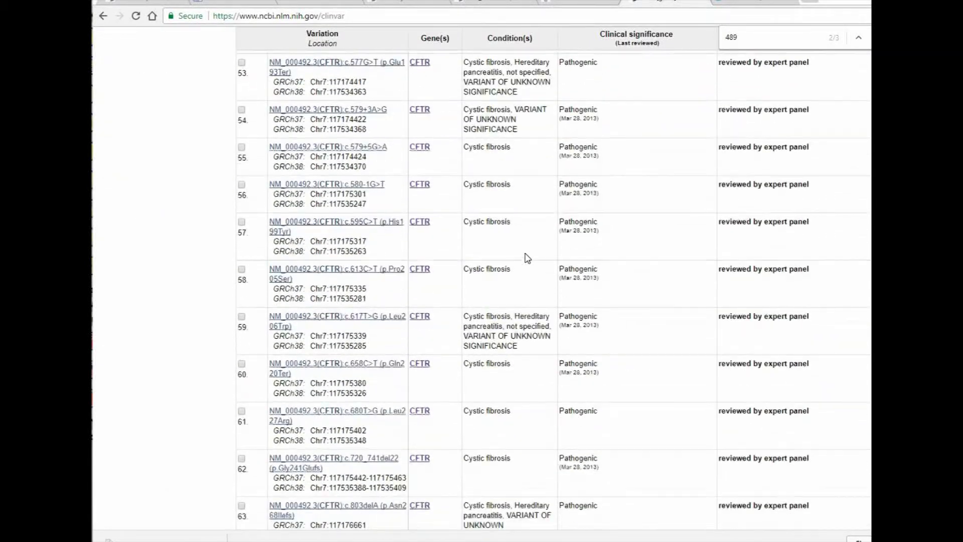
scroll(down, 3)
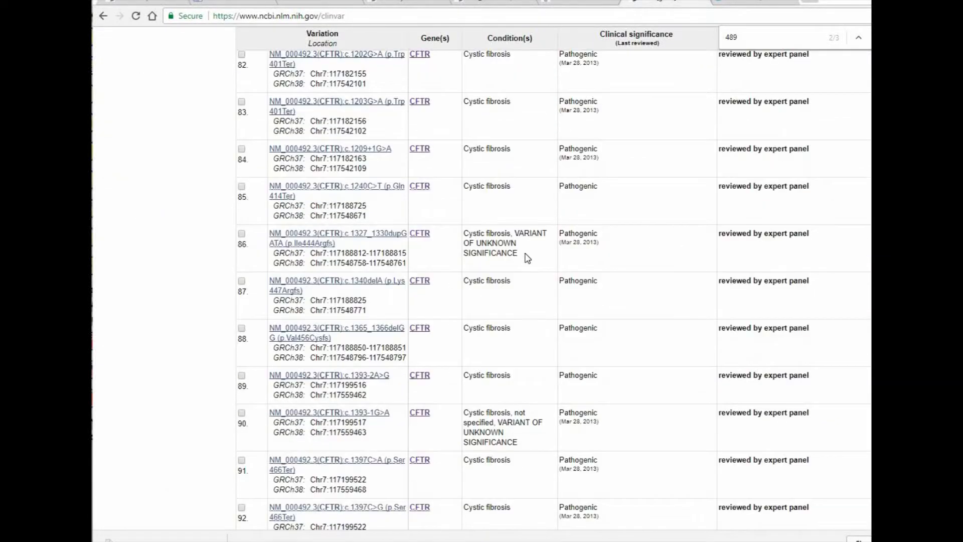
scroll(down, 3)
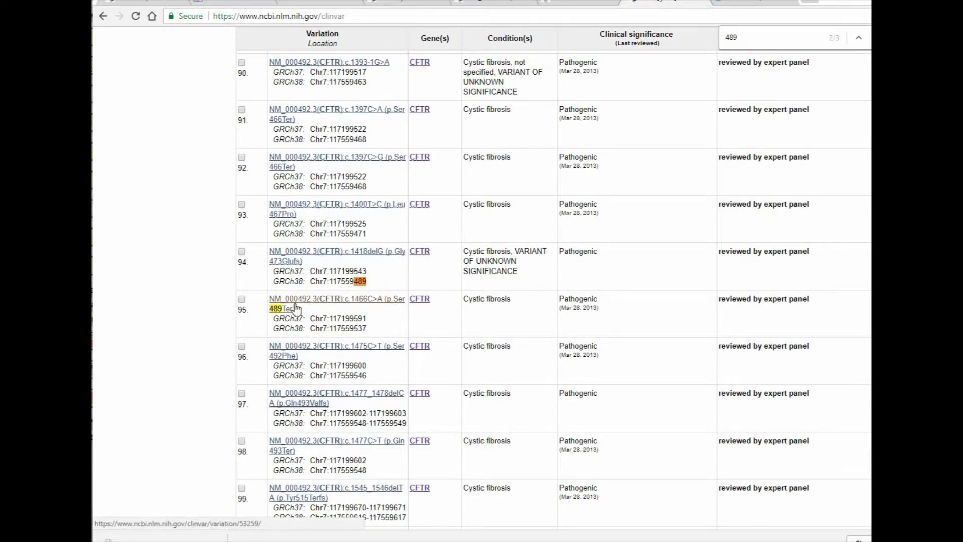
mouse_move(383, 307)
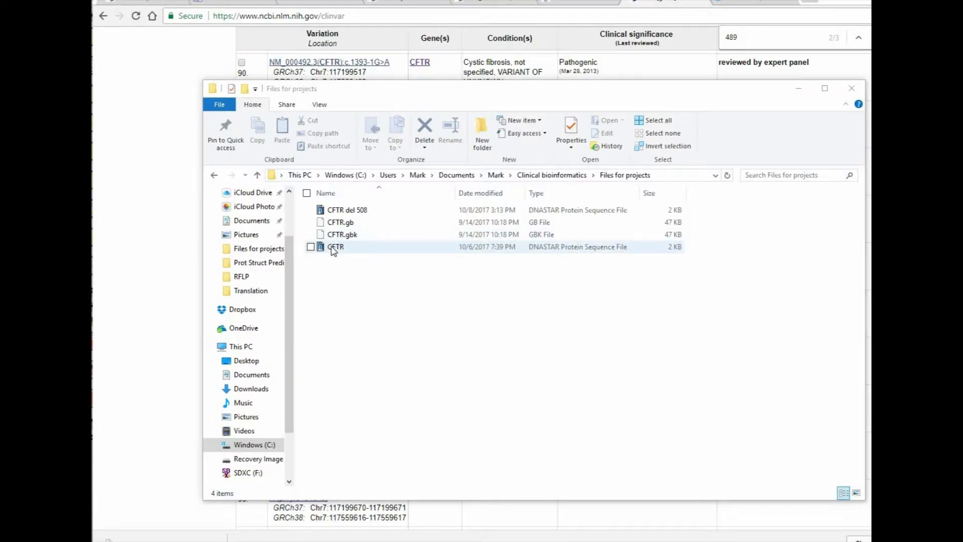
double_click(336, 247)
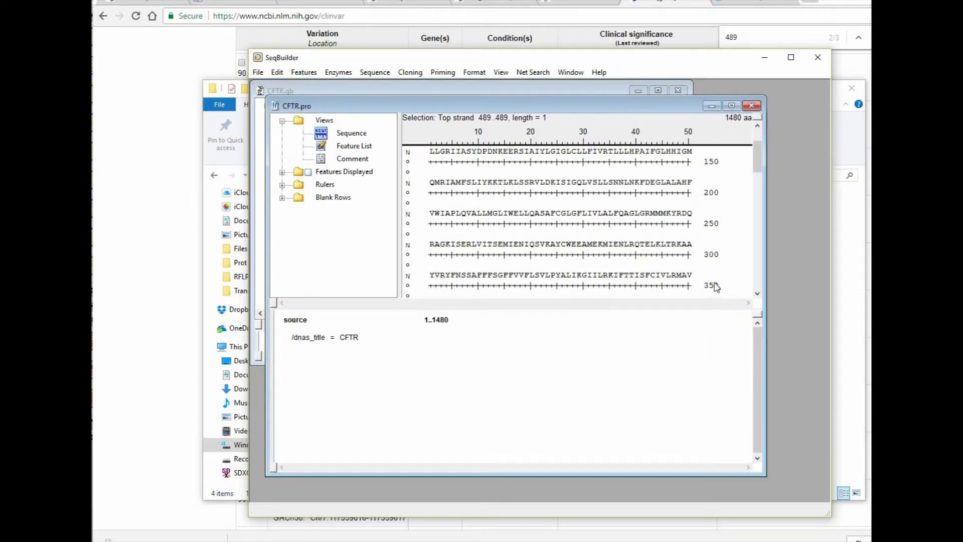
- Scroll CFTR.pro to residues 451–500 and mark serine 489
scroll(down, 3)
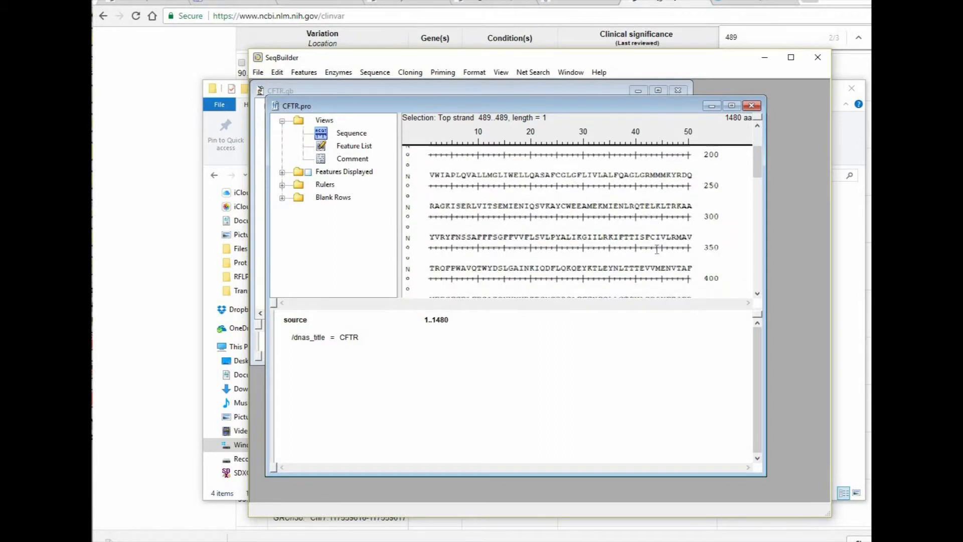
scroll(down, 3)
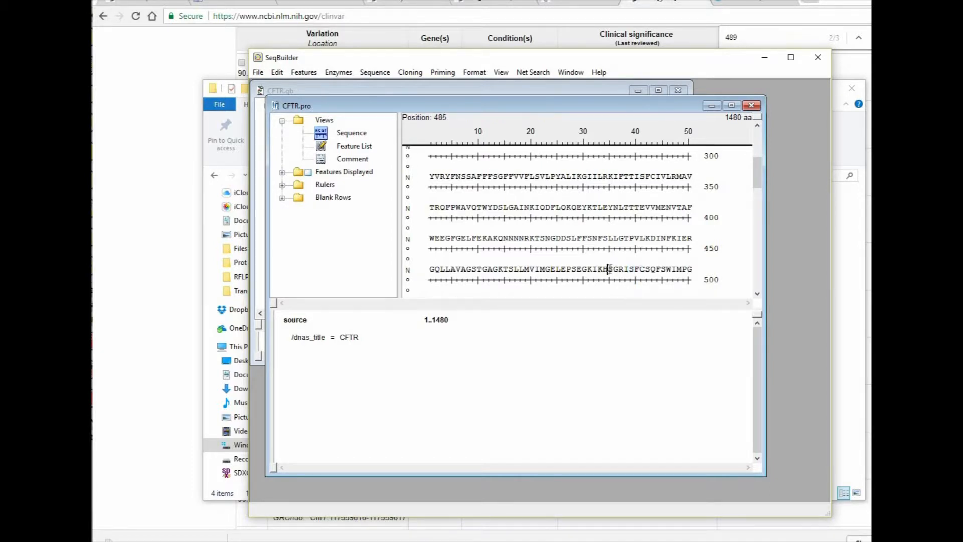
drag(607, 269, 655, 269)
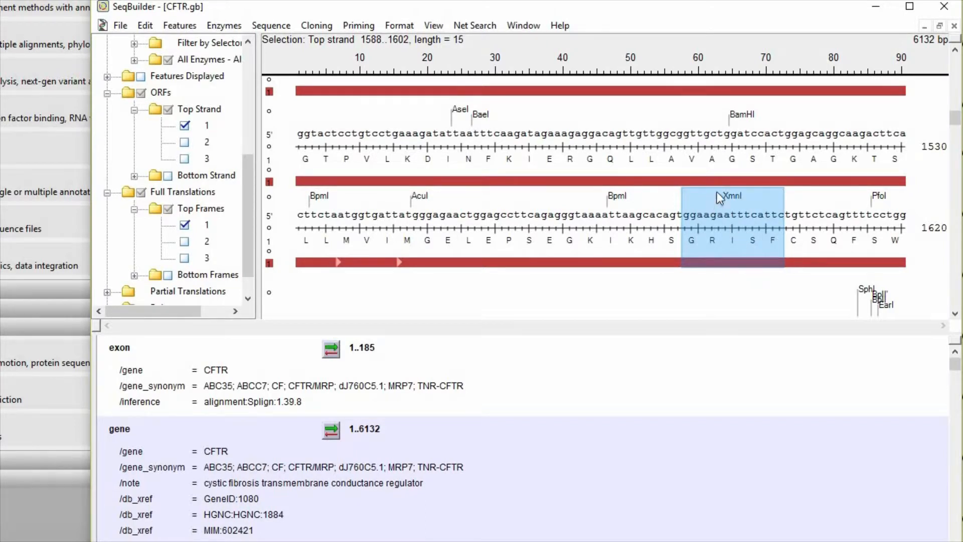
mouse_move(668, 159)
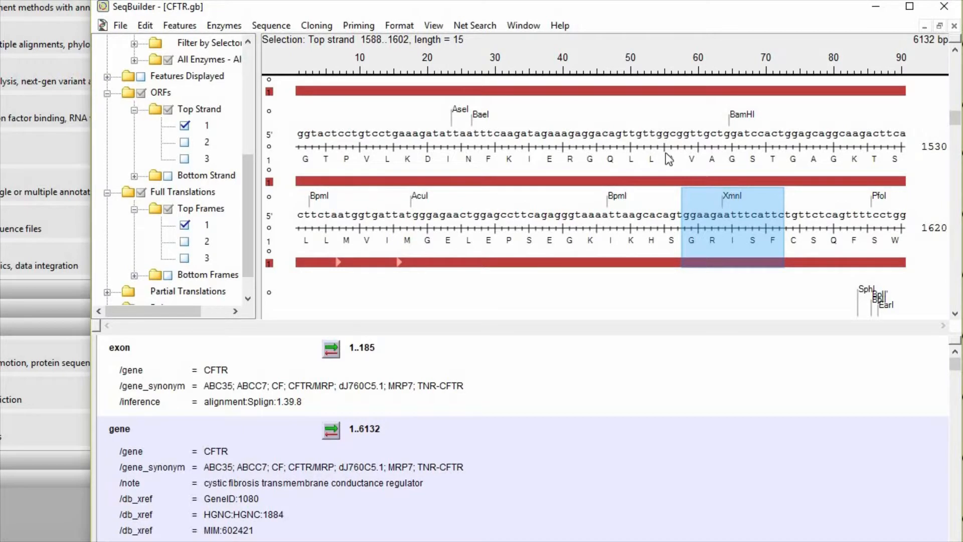
- Open the Enzyme Manager from the Enzymes menu
click(225, 25)
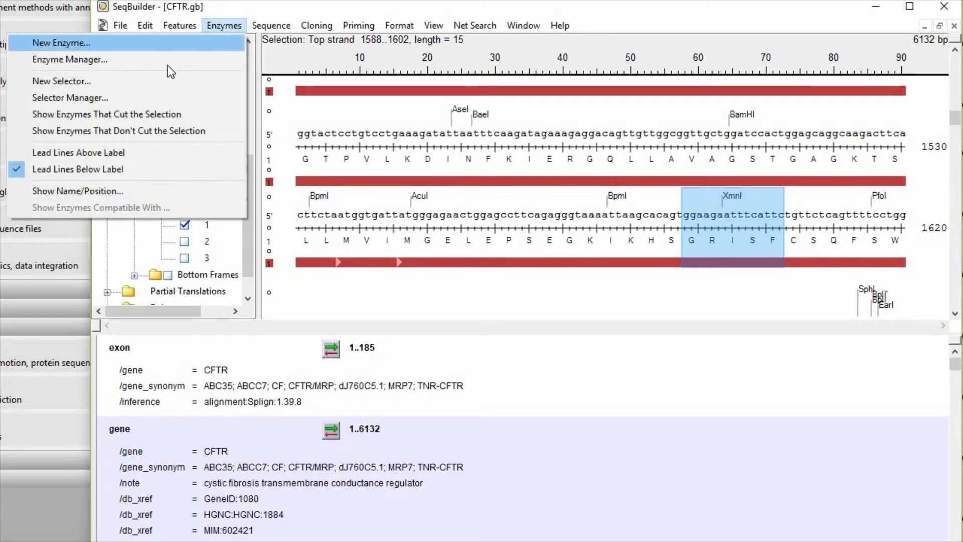
click(70, 60)
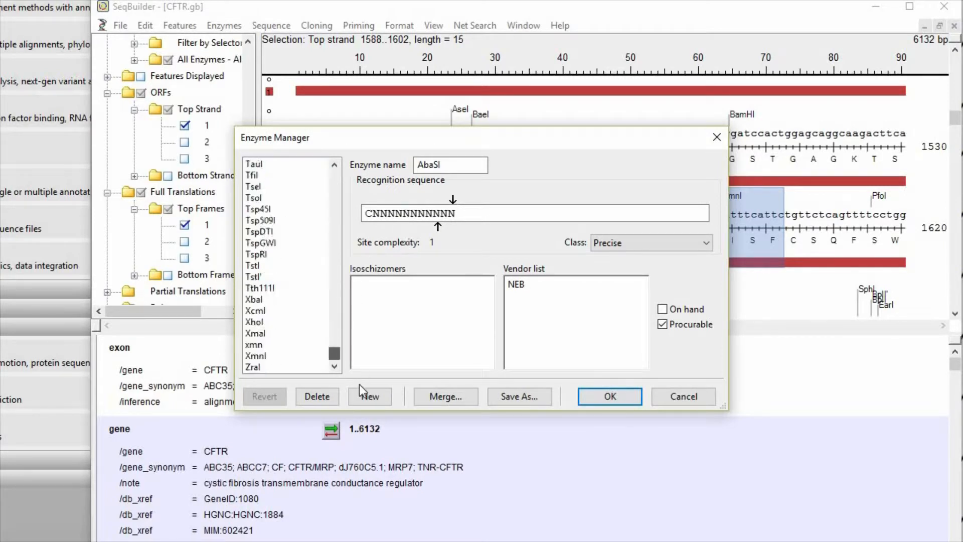
- Show XmnI's GAANNNNTTC definition and mark its site at bases 1589–1598
click(255, 355)
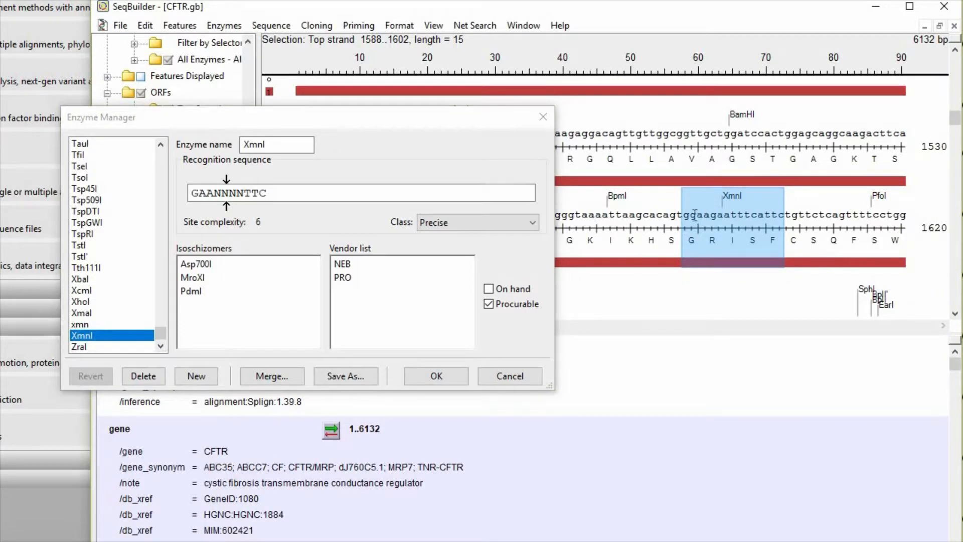
mouse_move(709, 217)
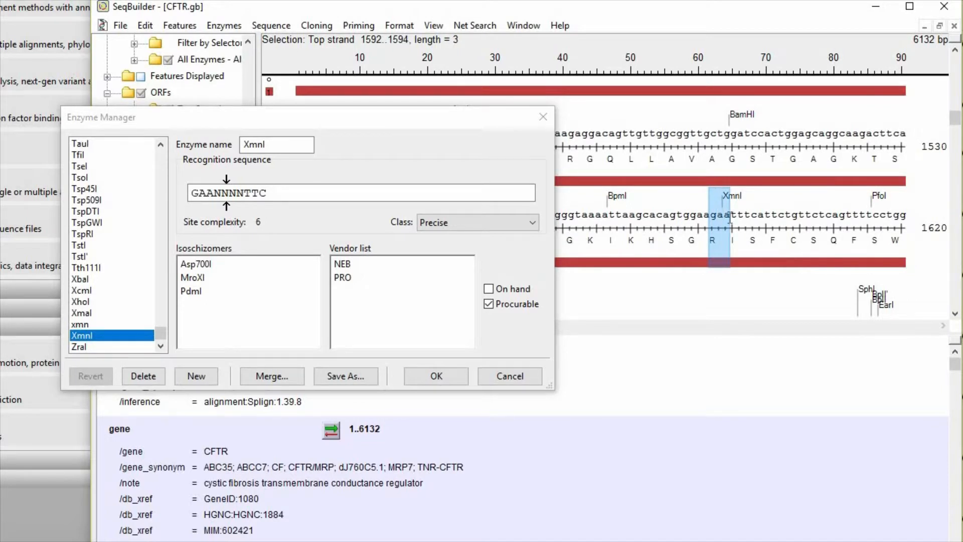
drag(722, 223, 756, 222)
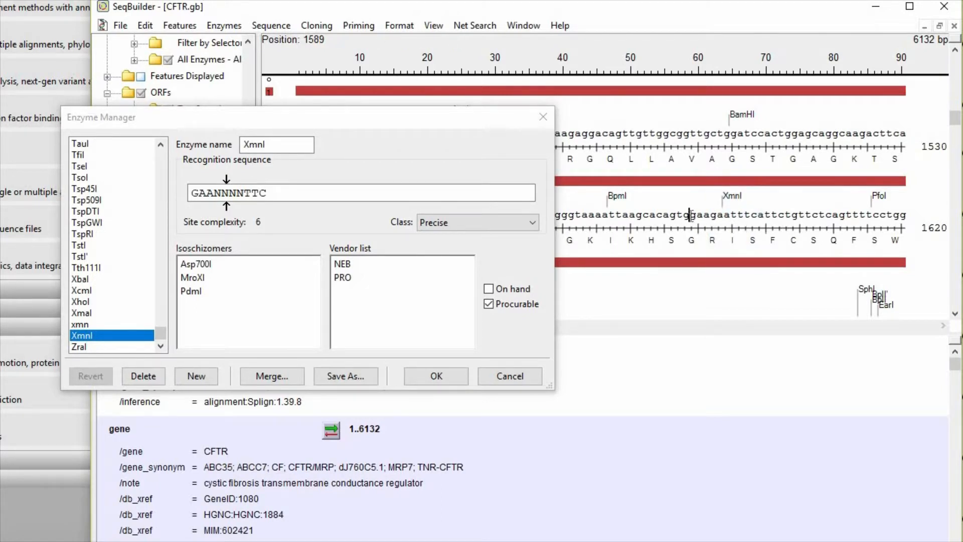
drag(688, 216, 709, 216)
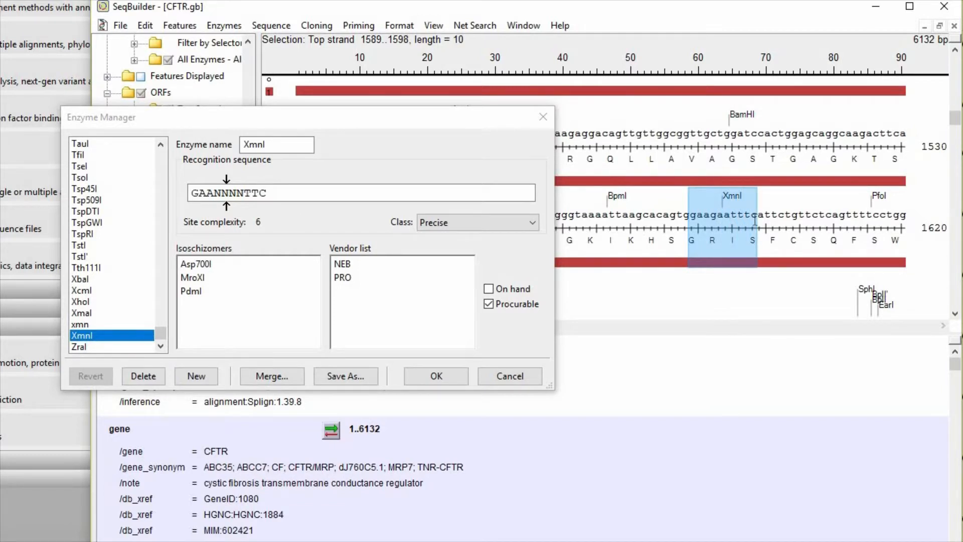
mouse_move(713, 219)
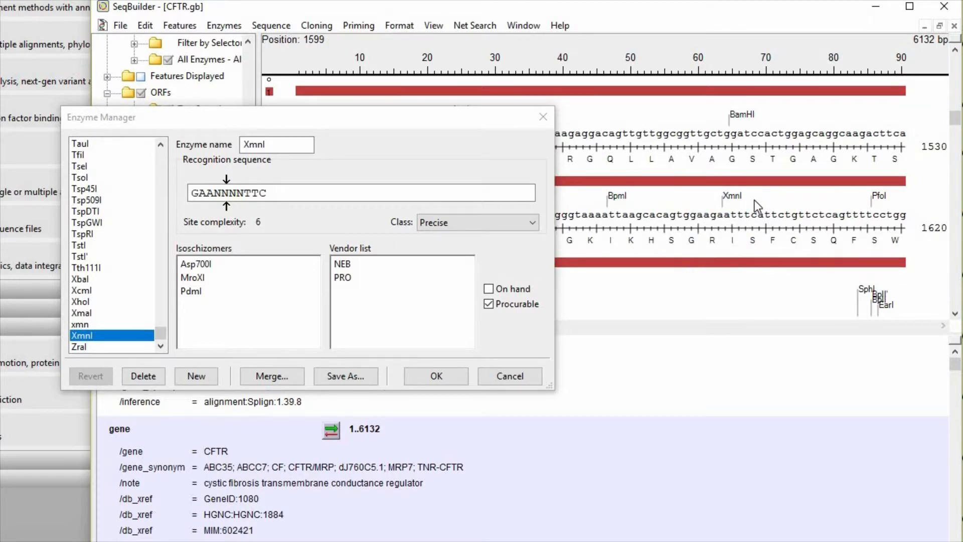
mouse_move(755, 205)
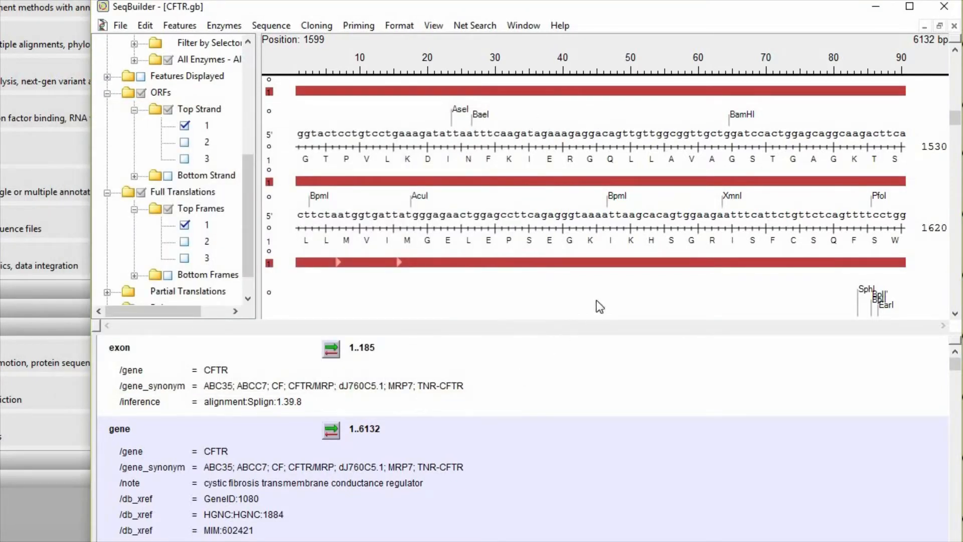
mouse_move(680, 277)
text(a)
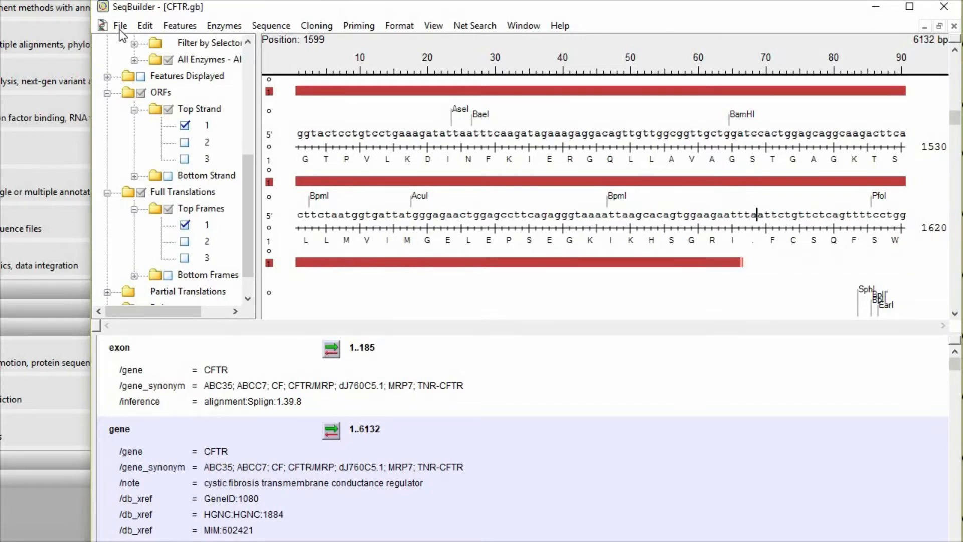
- Start Save As with the file type set to GenBank (*.gbk)
click(102, 25)
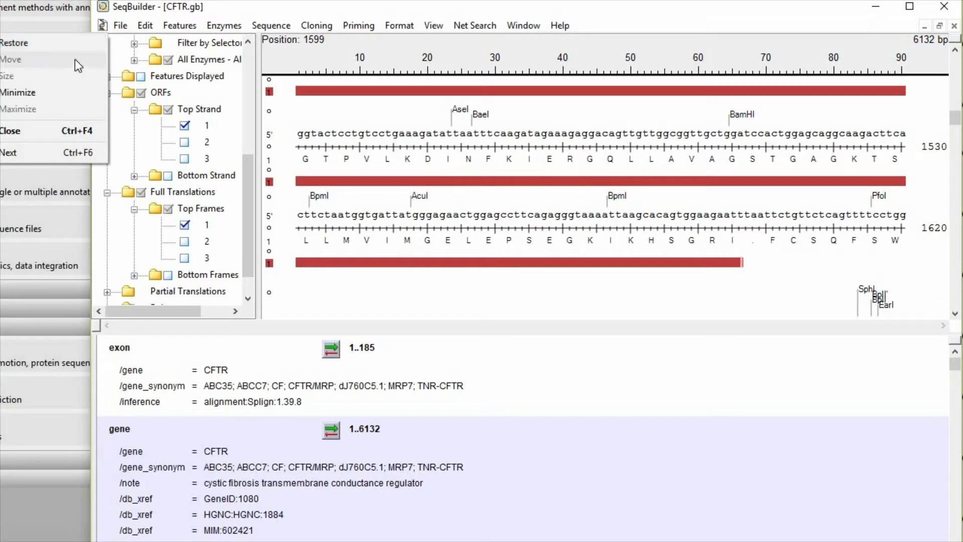
click(120, 25)
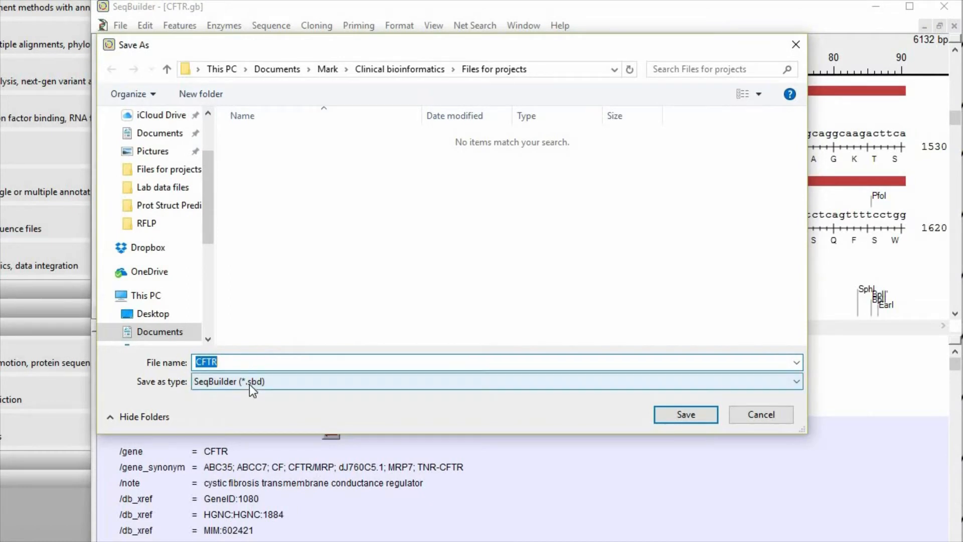
click(496, 381)
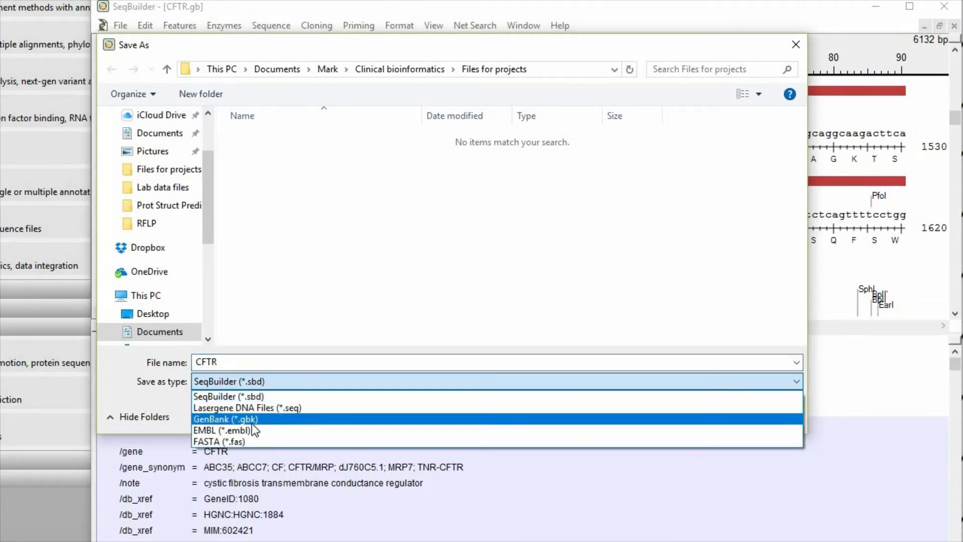
click(226, 419)
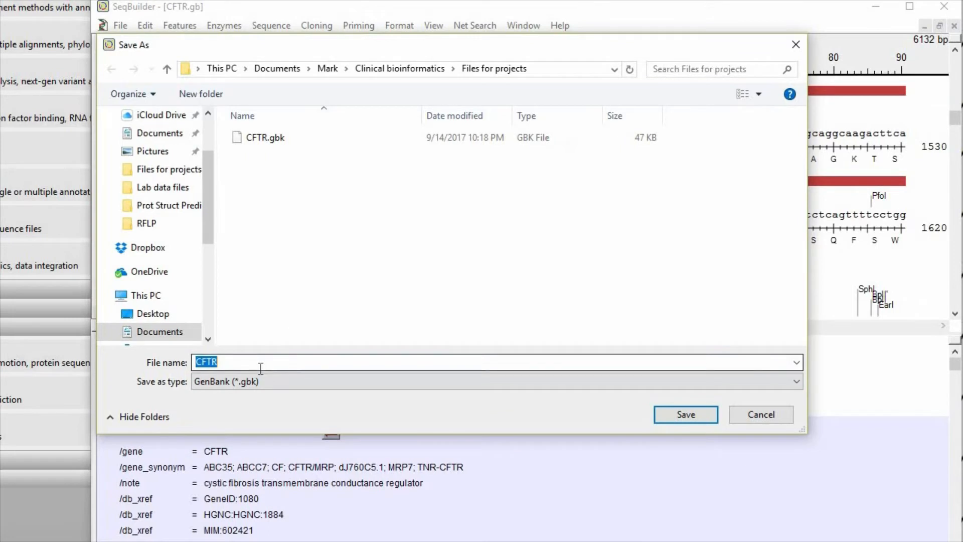
- Name the file 'CFTR s489c', fix the invalid '>' name, and save
click(263, 362)
text( s48)
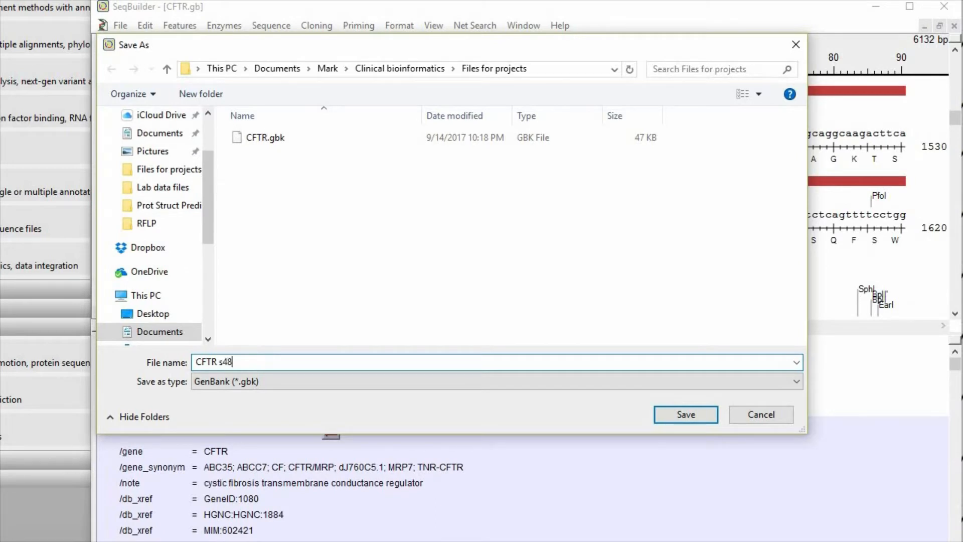
text(9c)
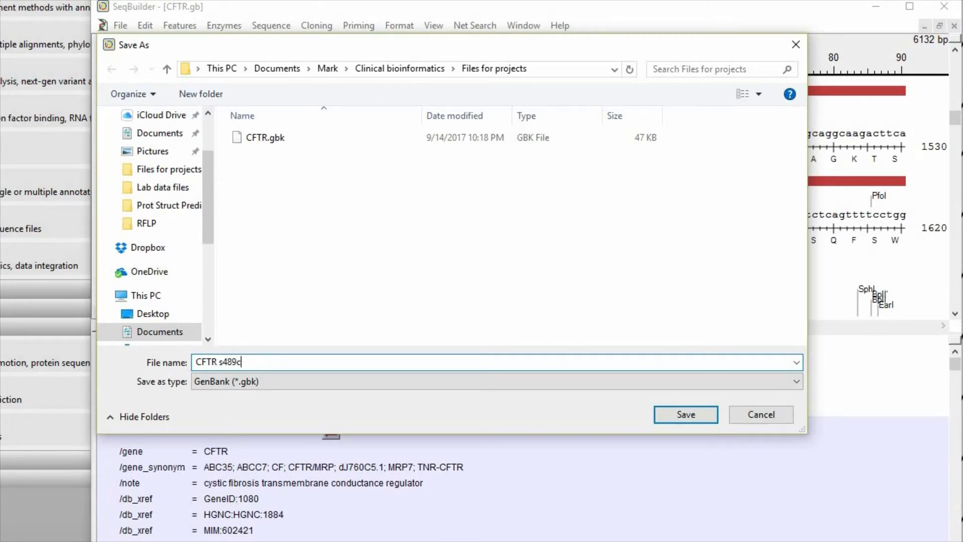
text(>a)
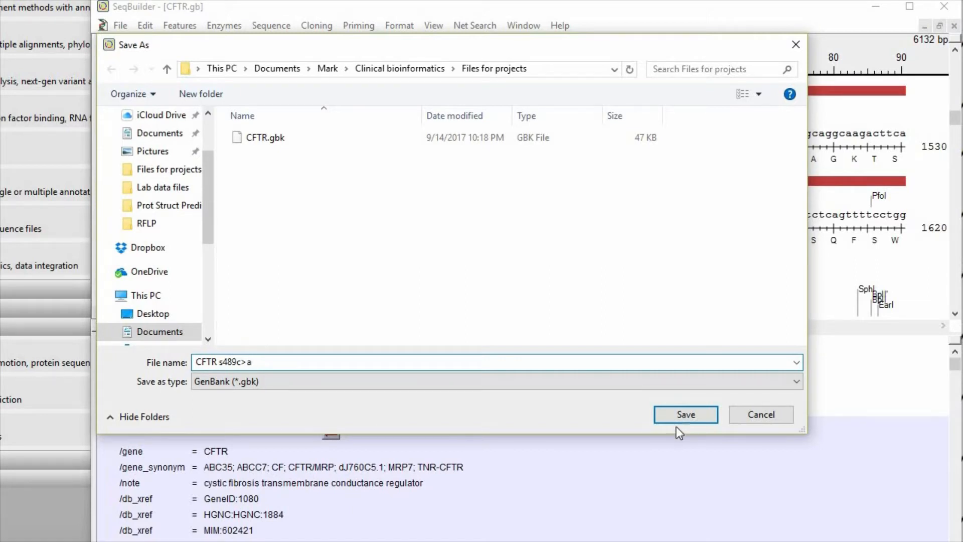
click(685, 414)
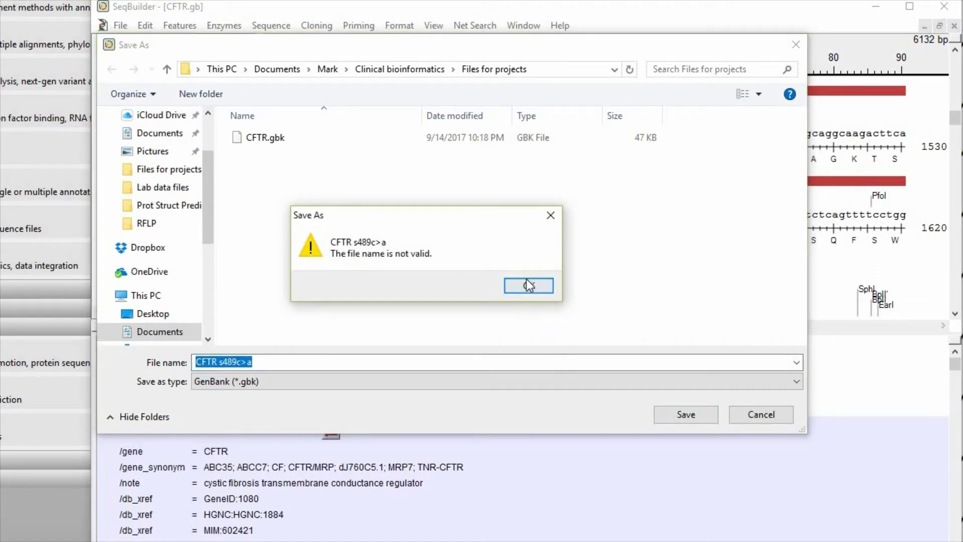
click(528, 285)
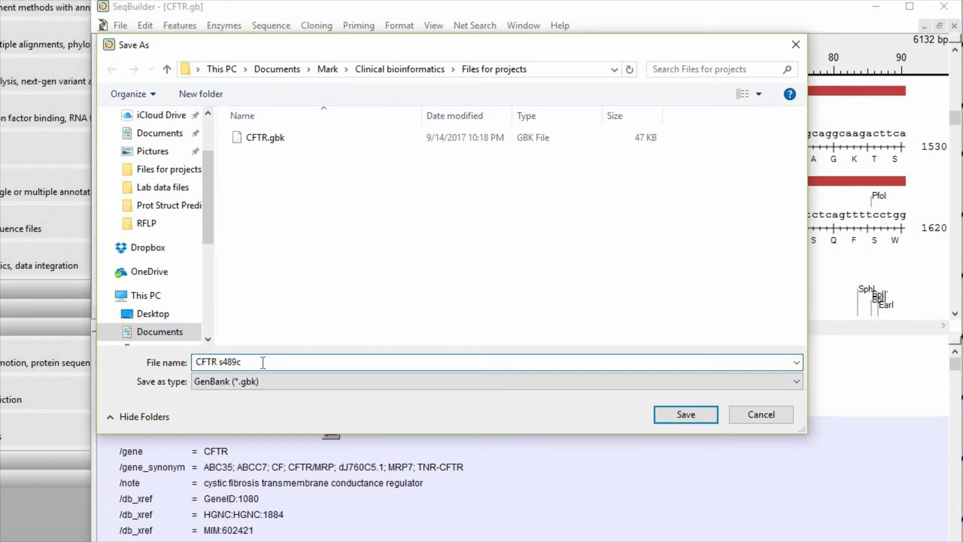
click(685, 414)
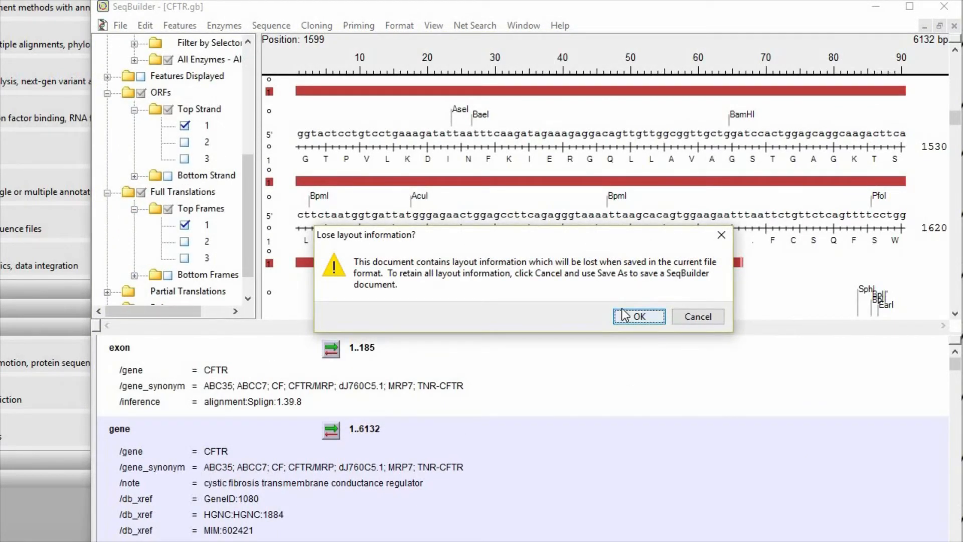
- Accept the layout-loss warning to save 'CFTR s489c-a.gbk'
click(638, 316)
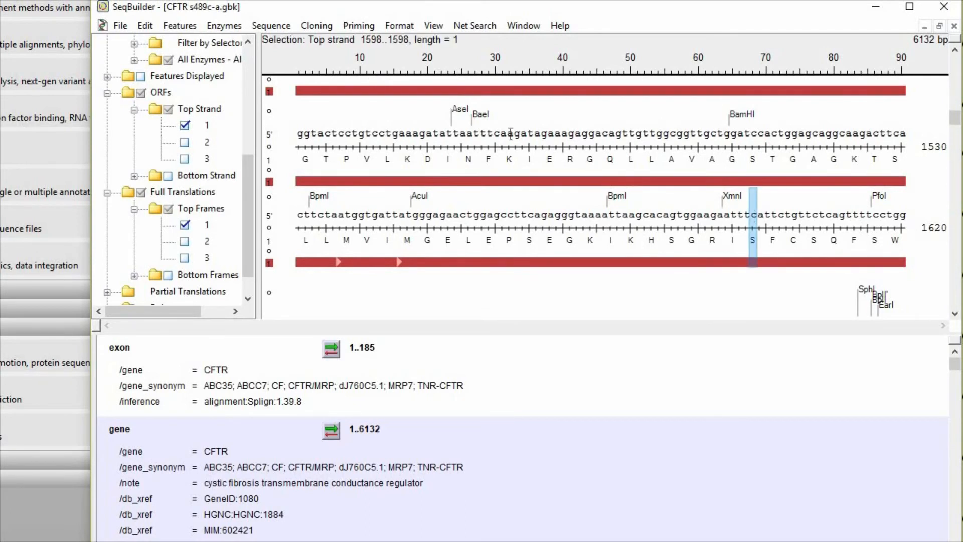
mouse_move(390, 59)
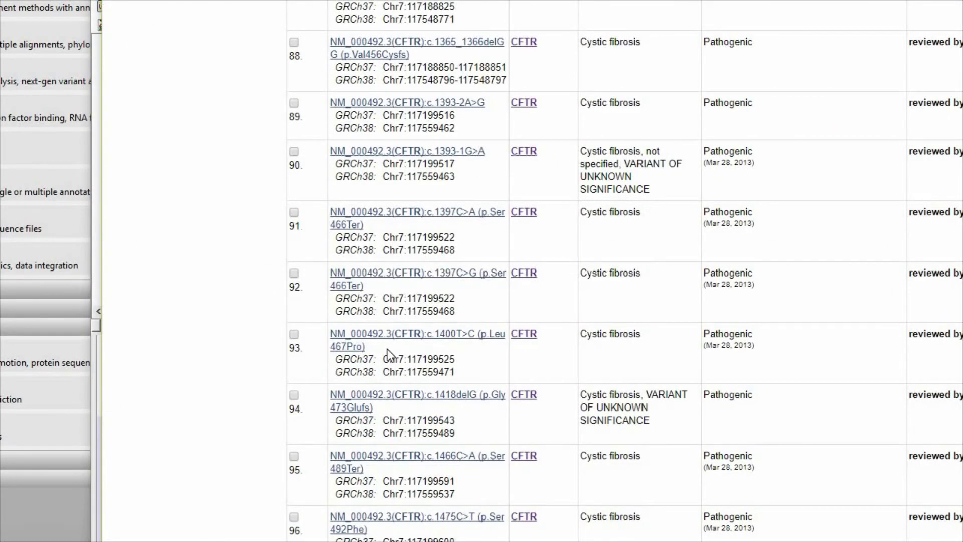
mouse_move(325, 469)
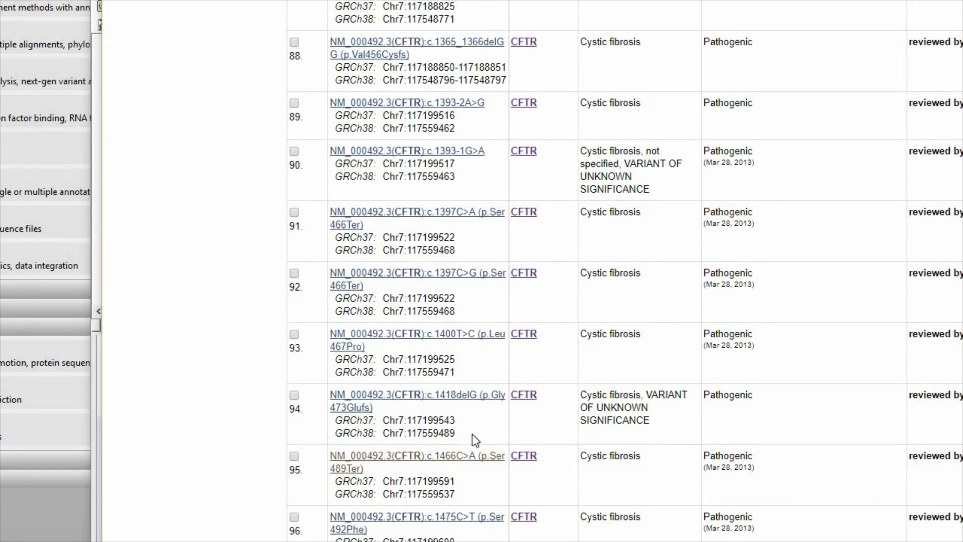
mouse_move(447, 476)
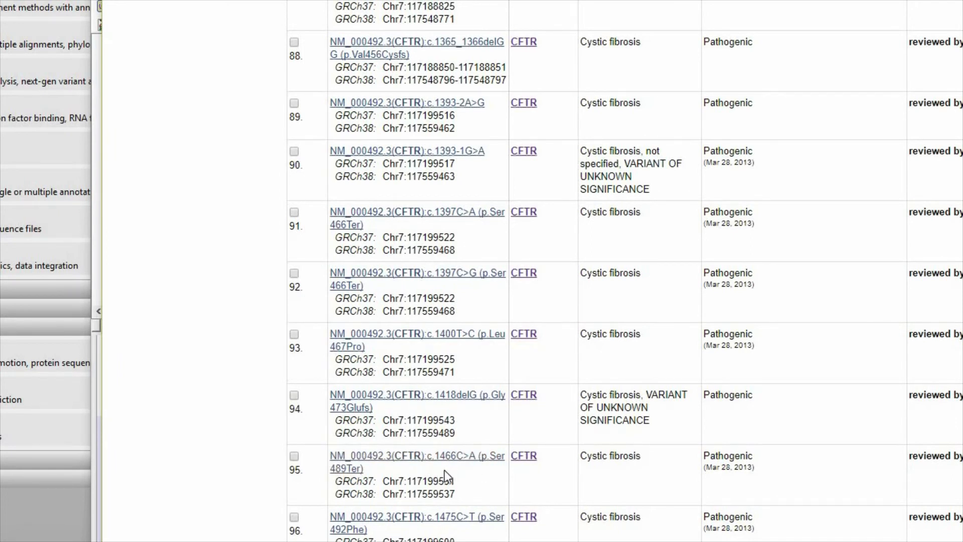